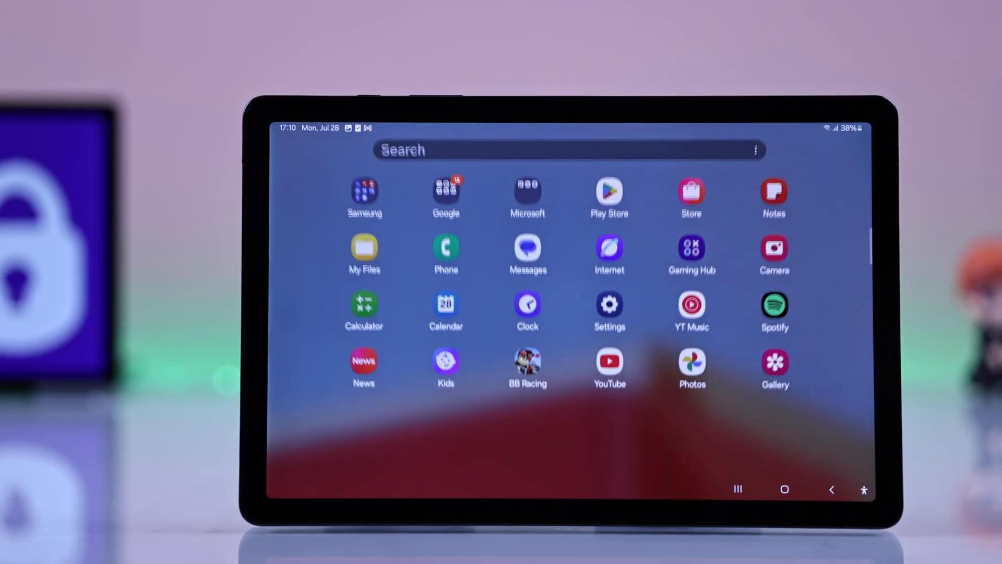
Step: Open Settings and go to Security and privacy, then More security settings
{"action": "left_click", "coordinate": [610, 311]}
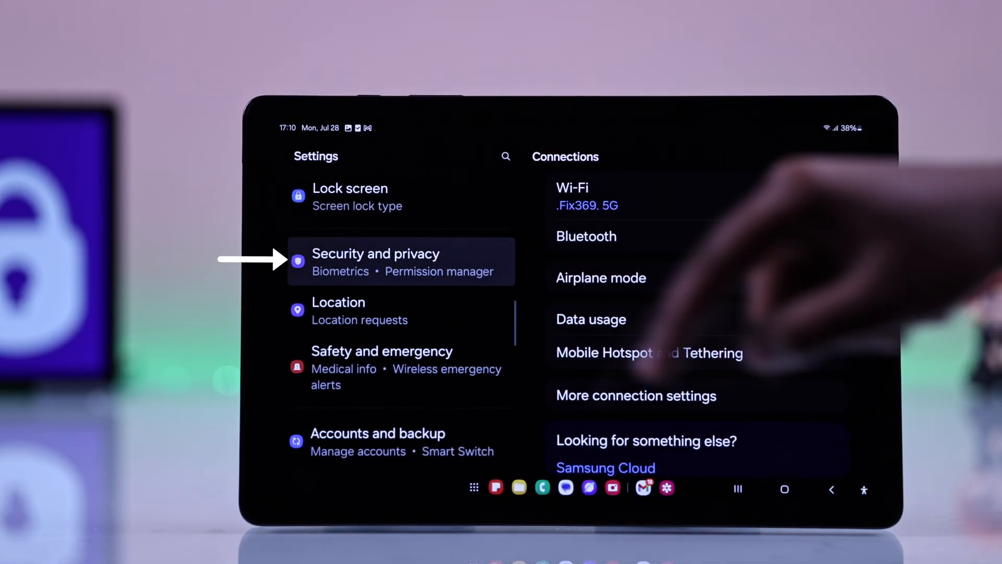
{"action": "left_click", "coordinate": [375, 261]}
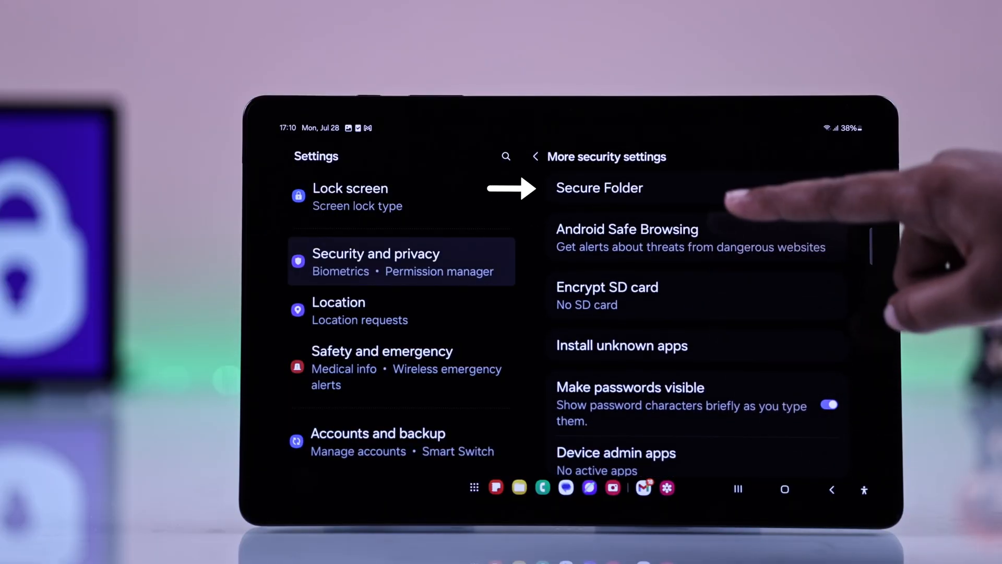
Step: Start Secure Folder setup and continue past the welcome and permissions screens
{"action": "left_click", "coordinate": [599, 188]}
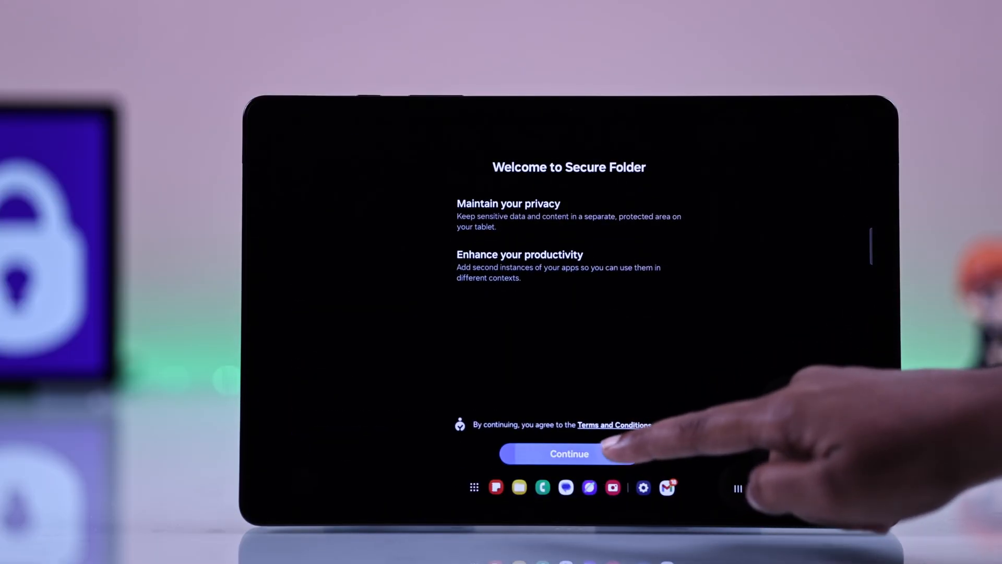
{"action": "left_click", "coordinate": [569, 454]}
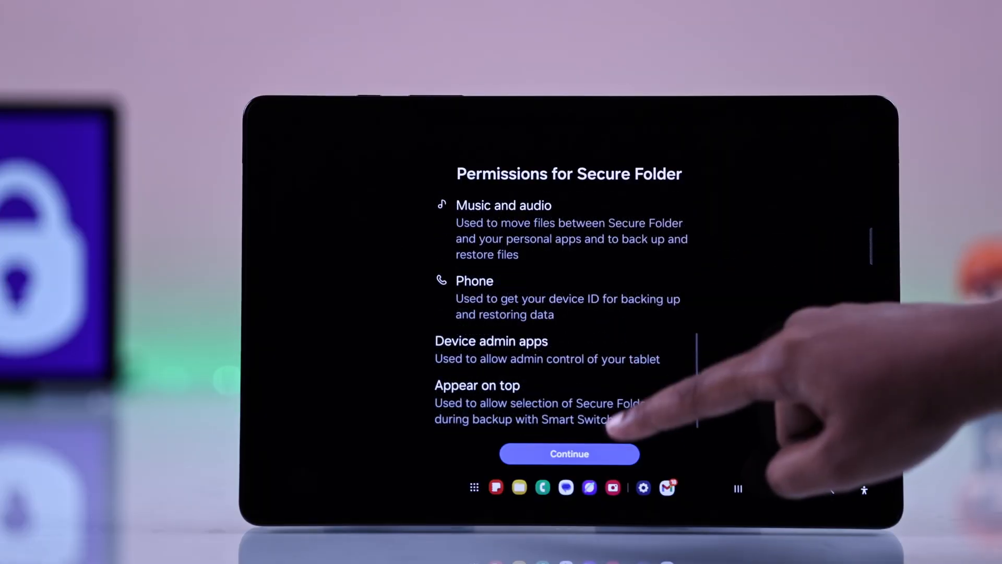
{"action": "left_click", "coordinate": [569, 453]}
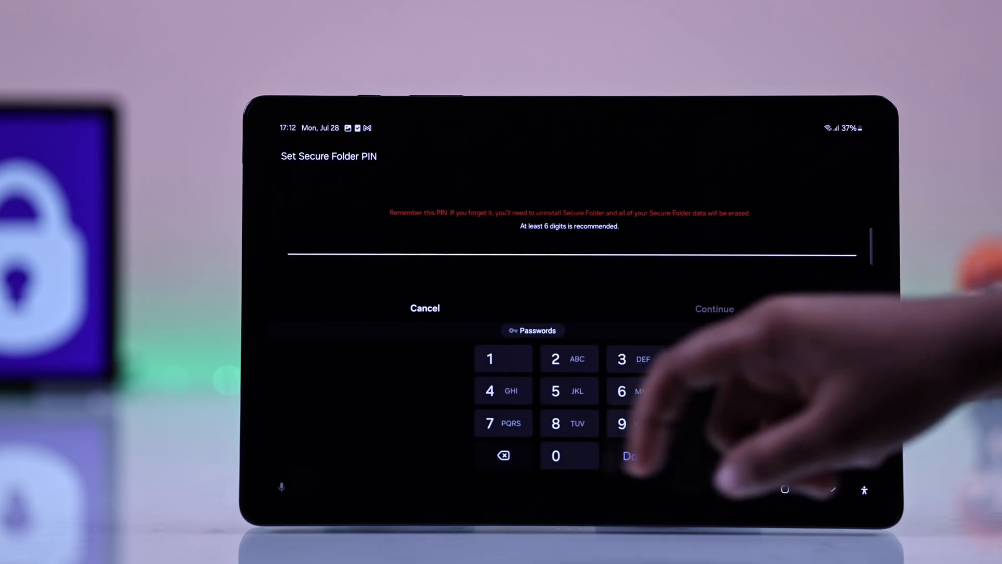
Step: Enter and confirm a new PIN as the Secure Folder lock
{"action": "left_click", "coordinate": [490, 359]}
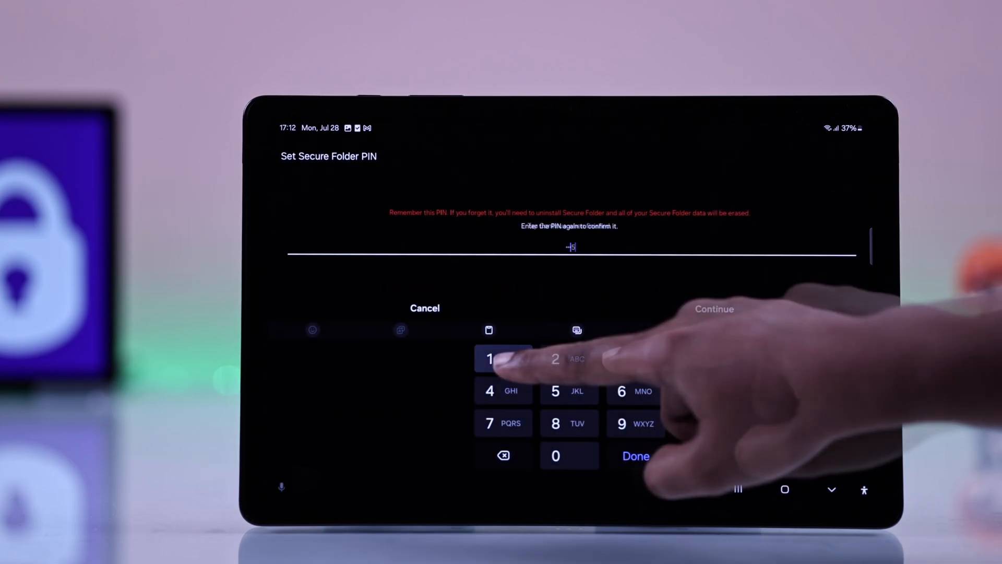
{"action": "left_click", "coordinate": [490, 358]}
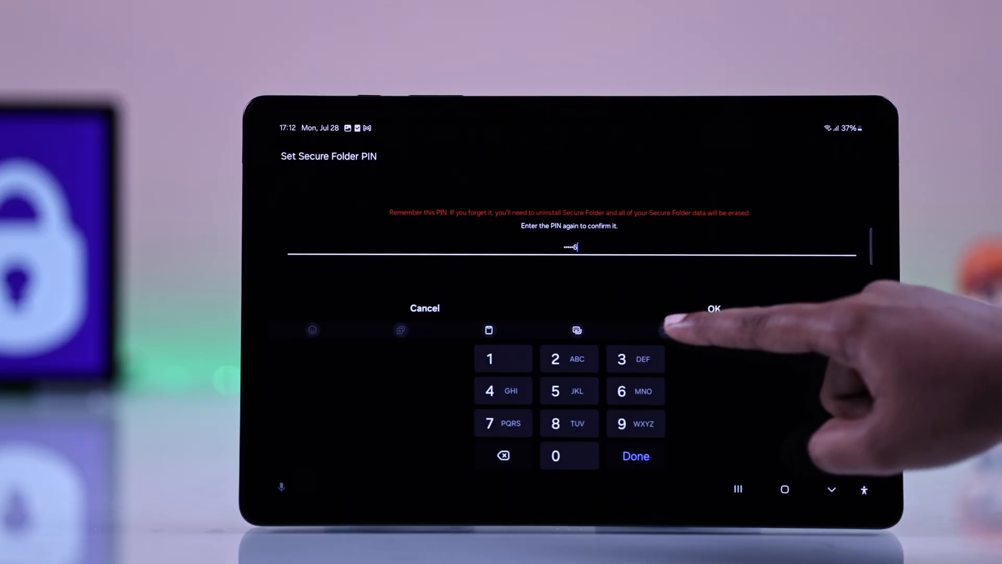
{"action": "left_click", "coordinate": [714, 308]}
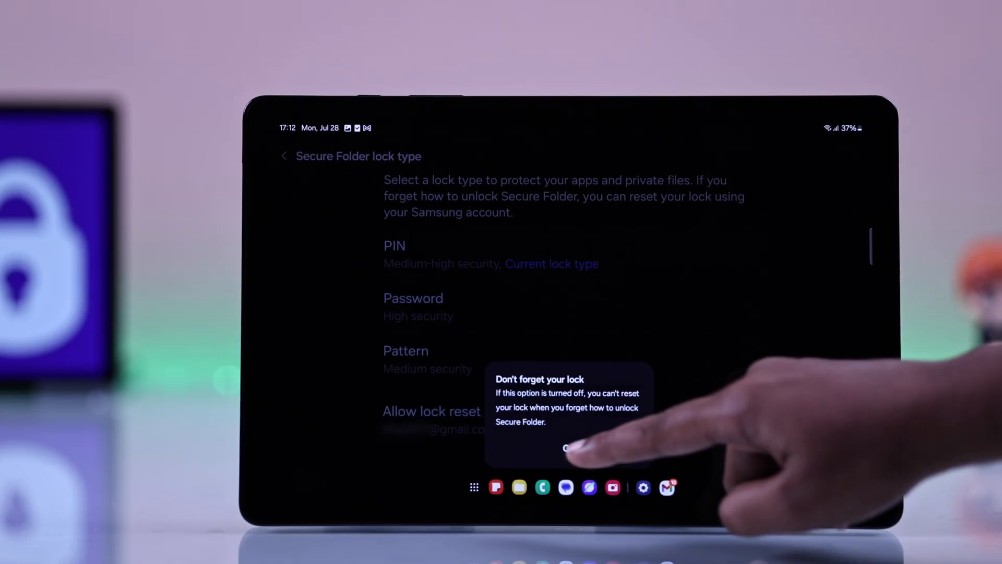
Step: Dismiss the 'Don't forget your lock' lock-reset warning
{"action": "left_click", "coordinate": [567, 447]}
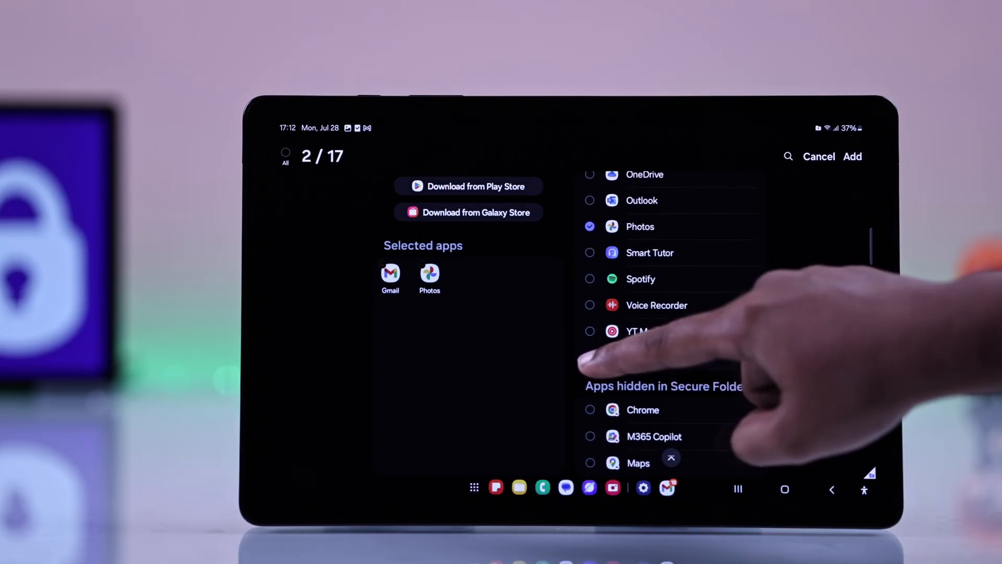
Step: Select YouTube alongside Gmail and Photos and add all three to Secure Folder
{"action": "left_click", "coordinate": [589, 358]}
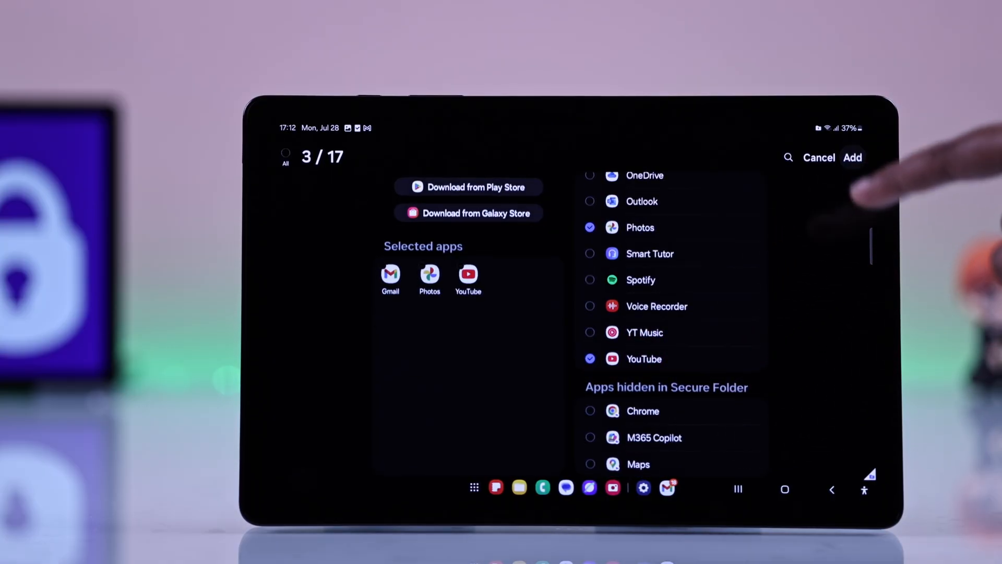
{"action": "left_click", "coordinate": [852, 157]}
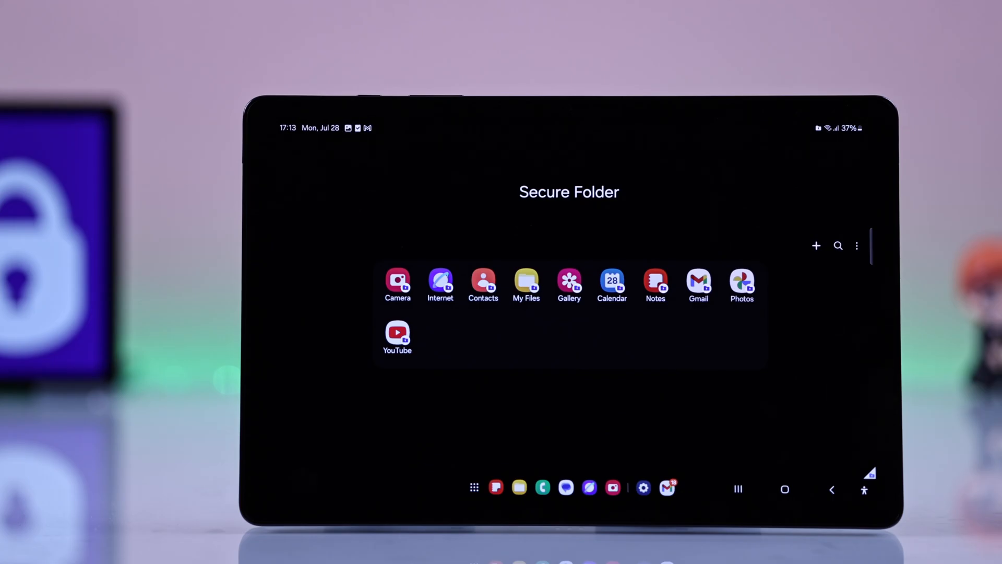
Step: Add the folder's Notes shortcut to the home screen, then reopen Secure Folder from the app drawer
{"action": "left_click", "coordinate": [655, 284]}
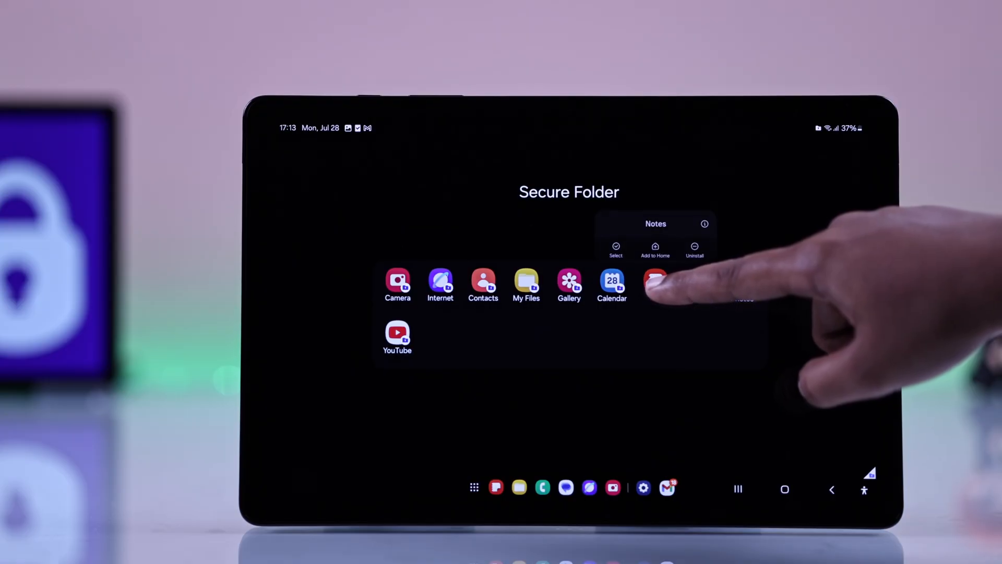
{"action": "left_click", "coordinate": [654, 250]}
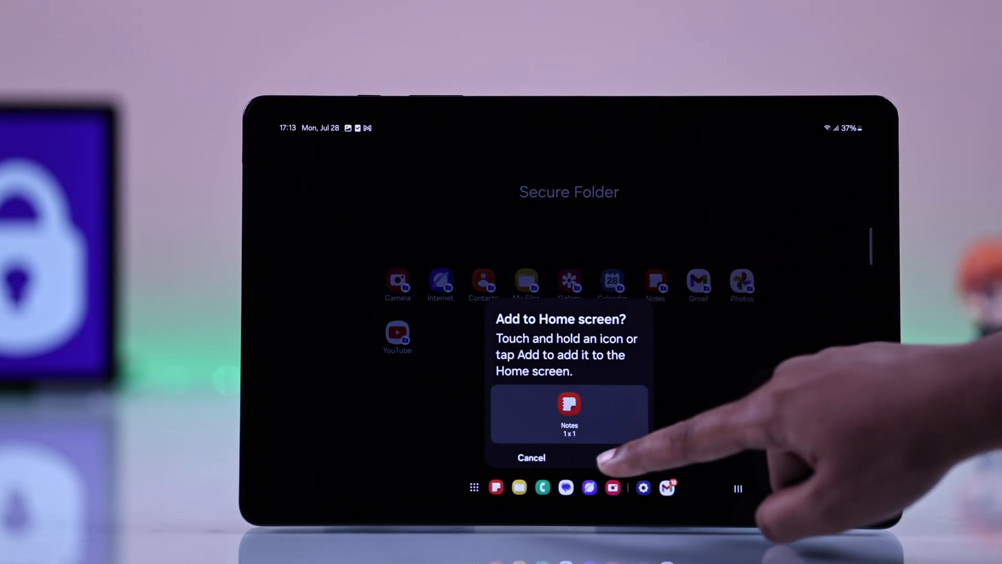
{"action": "left_click", "coordinate": [569, 413]}
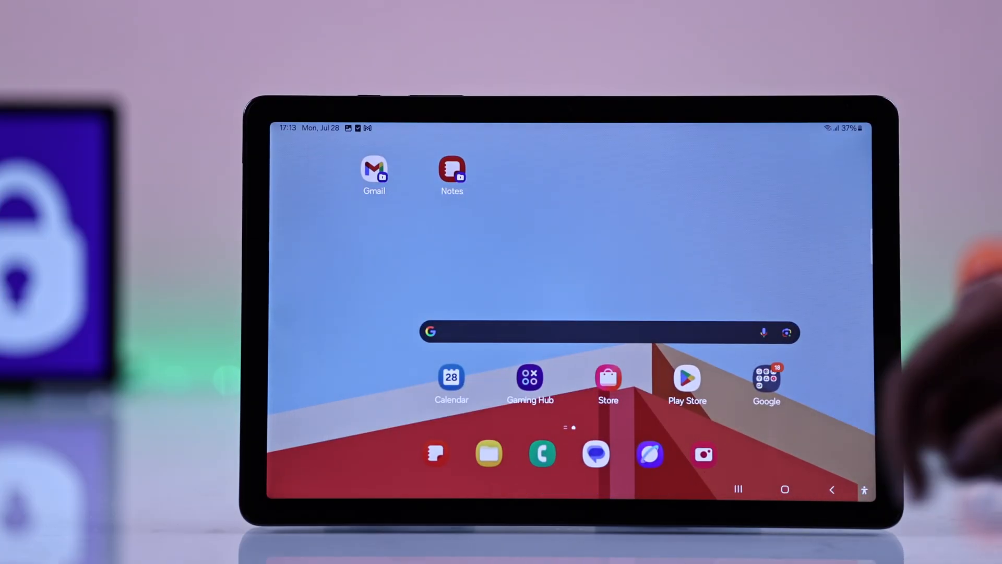
{"action": "scroll", "scroll_direction": "up", "scroll_amount": 3}
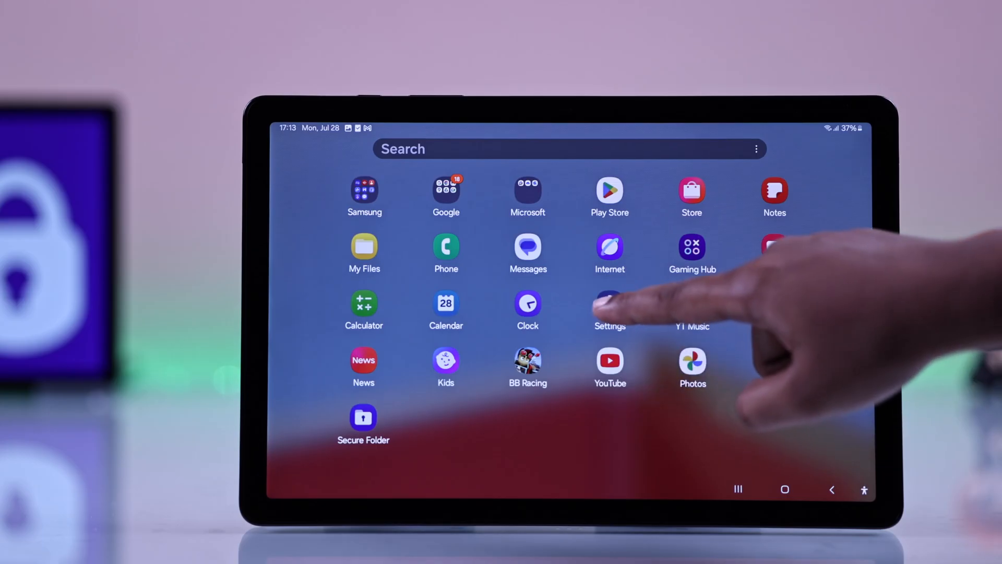
{"action": "left_click", "coordinate": [609, 304]}
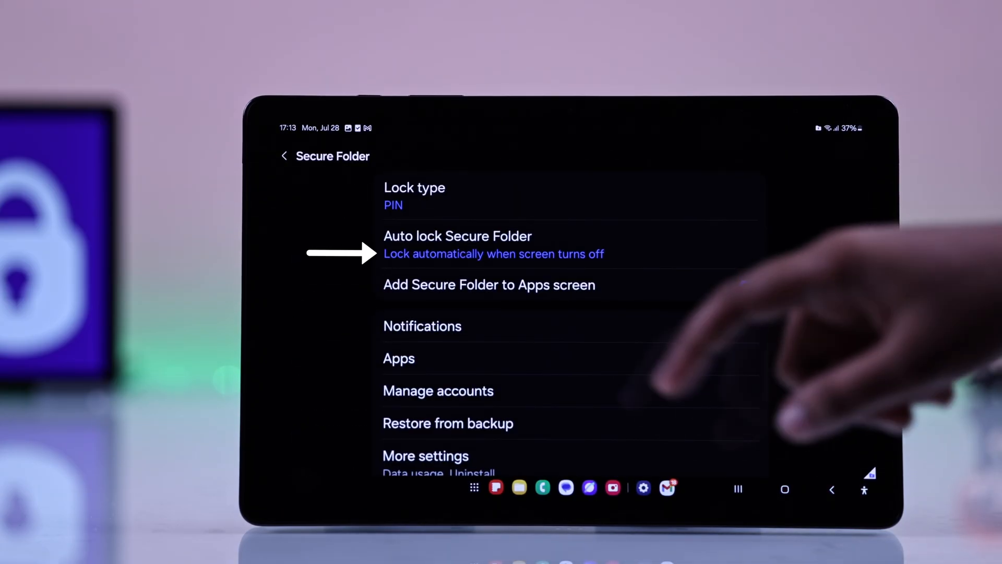
Step: Set Auto lock Secure Folder to 'Each time I leave an app'
{"action": "left_click", "coordinate": [457, 245]}
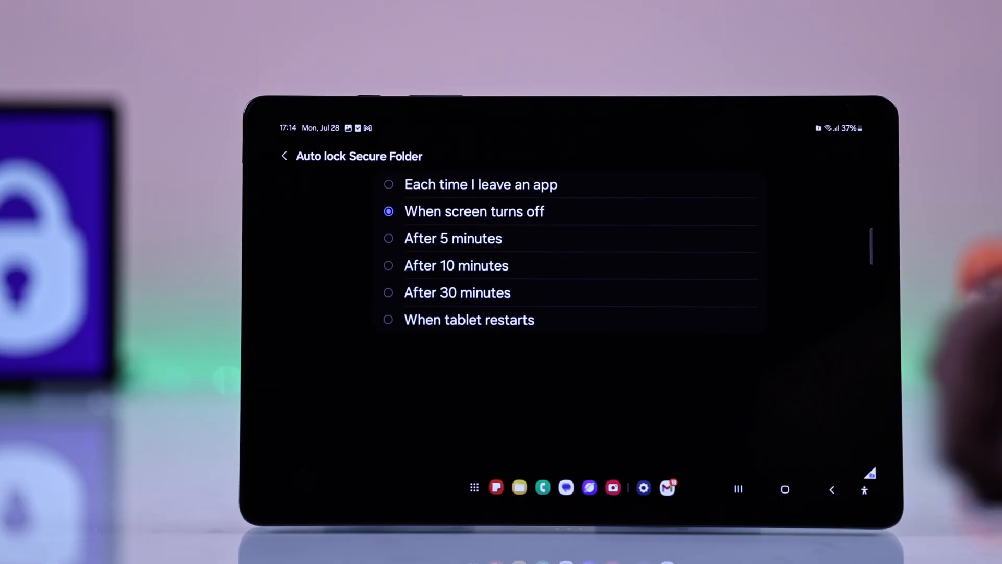
{"action": "left_click", "coordinate": [285, 156]}
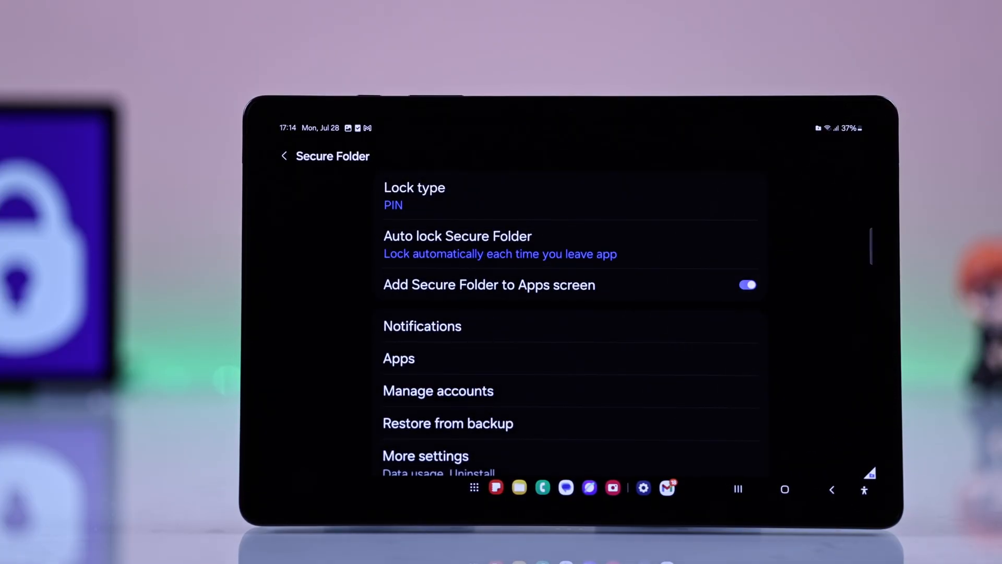